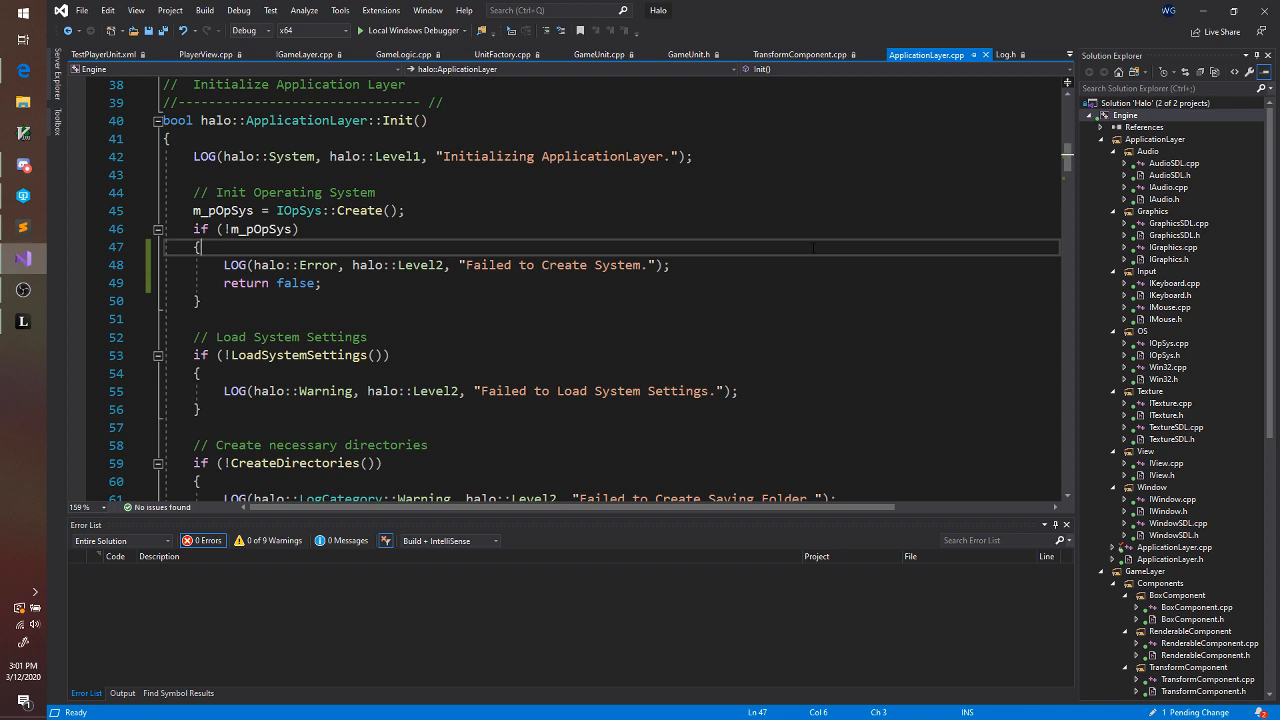
# From the 'Failed to Create System' log line, open Replace in Files with regular expressions
pyautogui.click(670, 264)
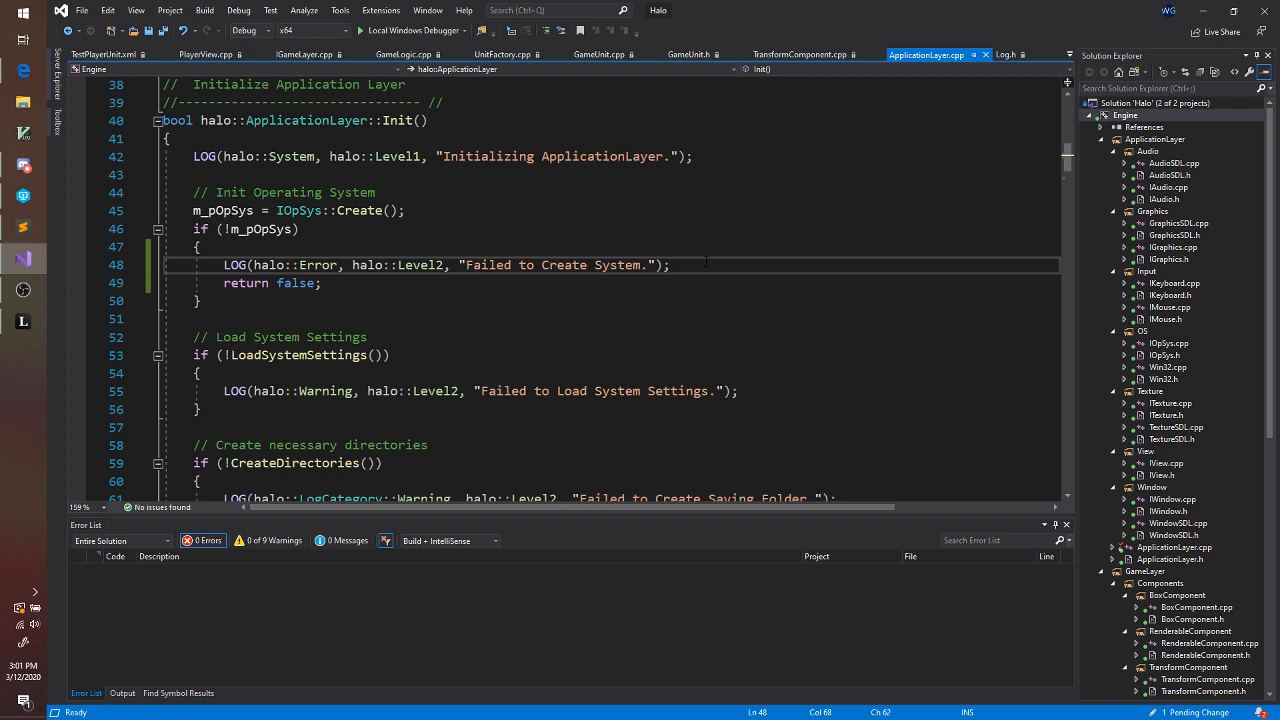
pyautogui.press('ctrl+shift+h')
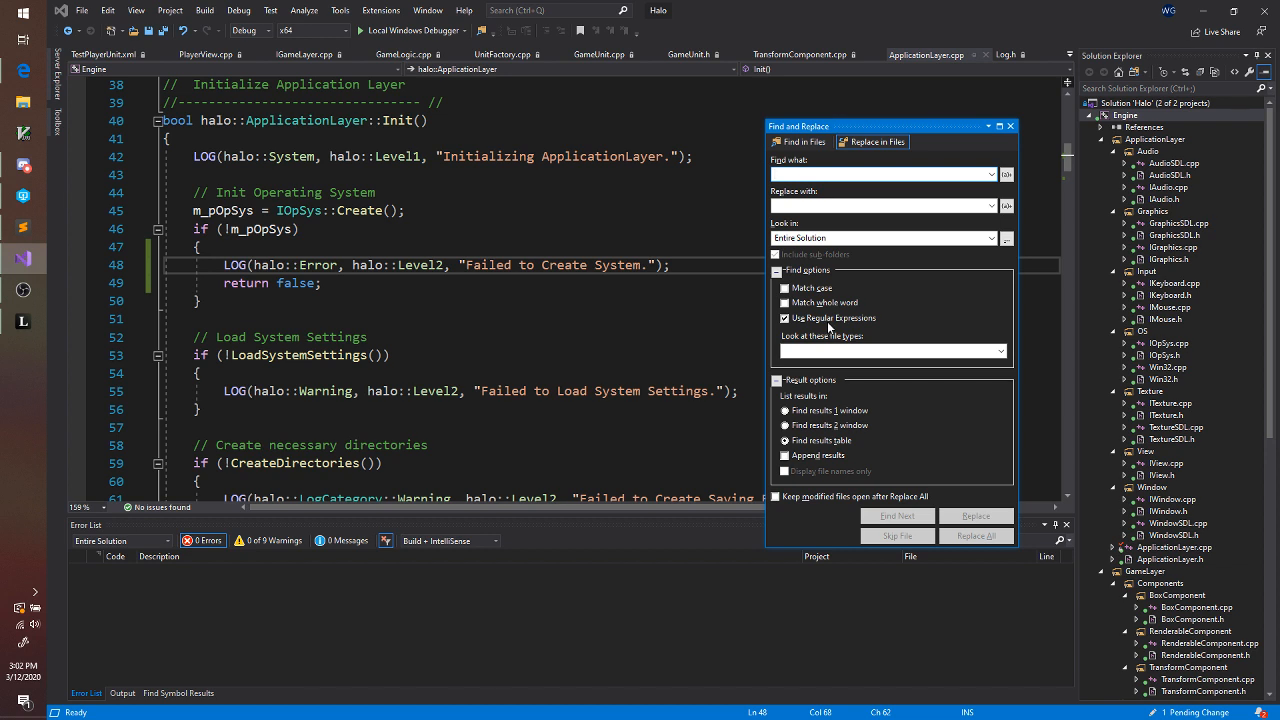
# Enter the find pattern (\s+)LOG\(halo::Error, halo::Level2, capturing leading whitespace
pyautogui.click(880, 174)
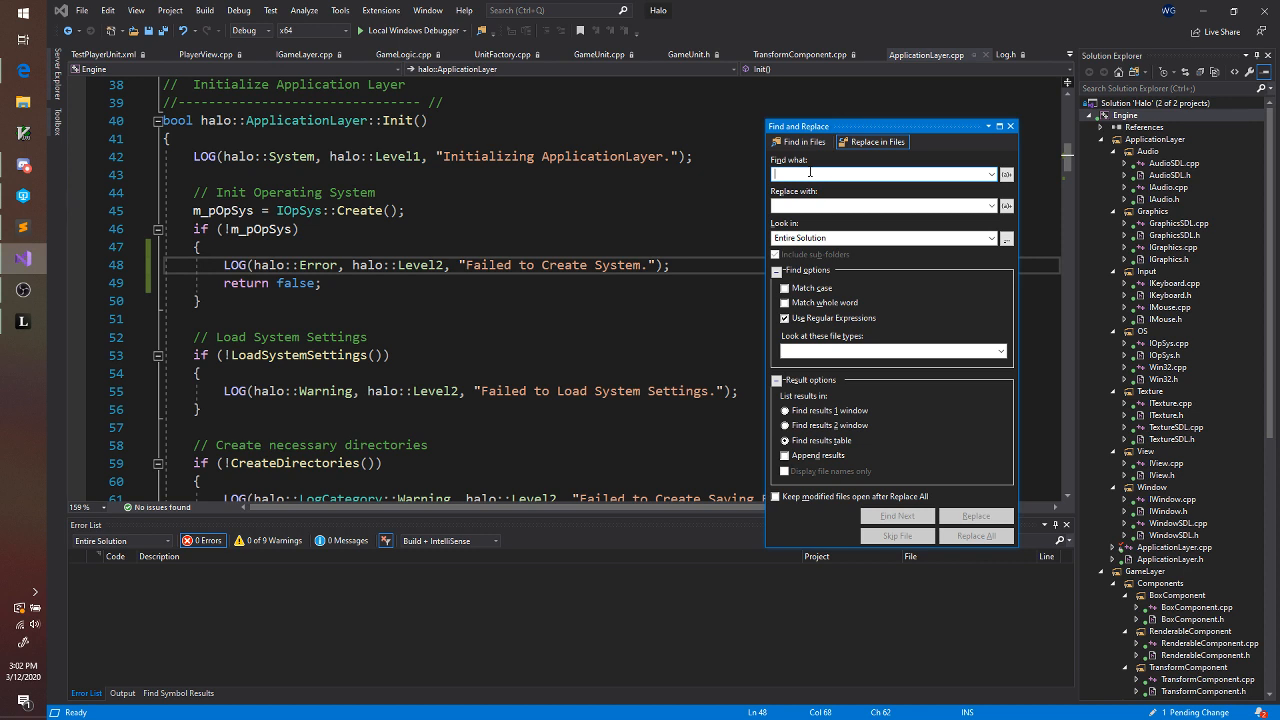
pyautogui.write('(')
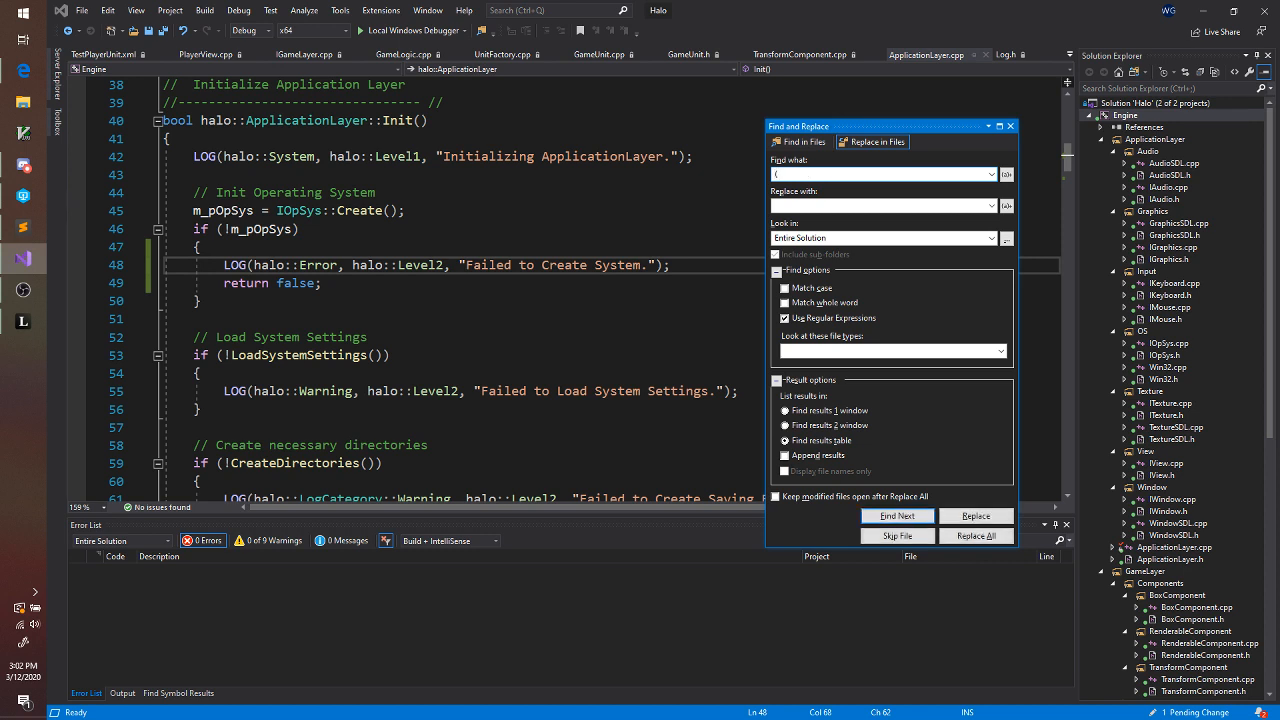
pyautogui.write('\\s+')
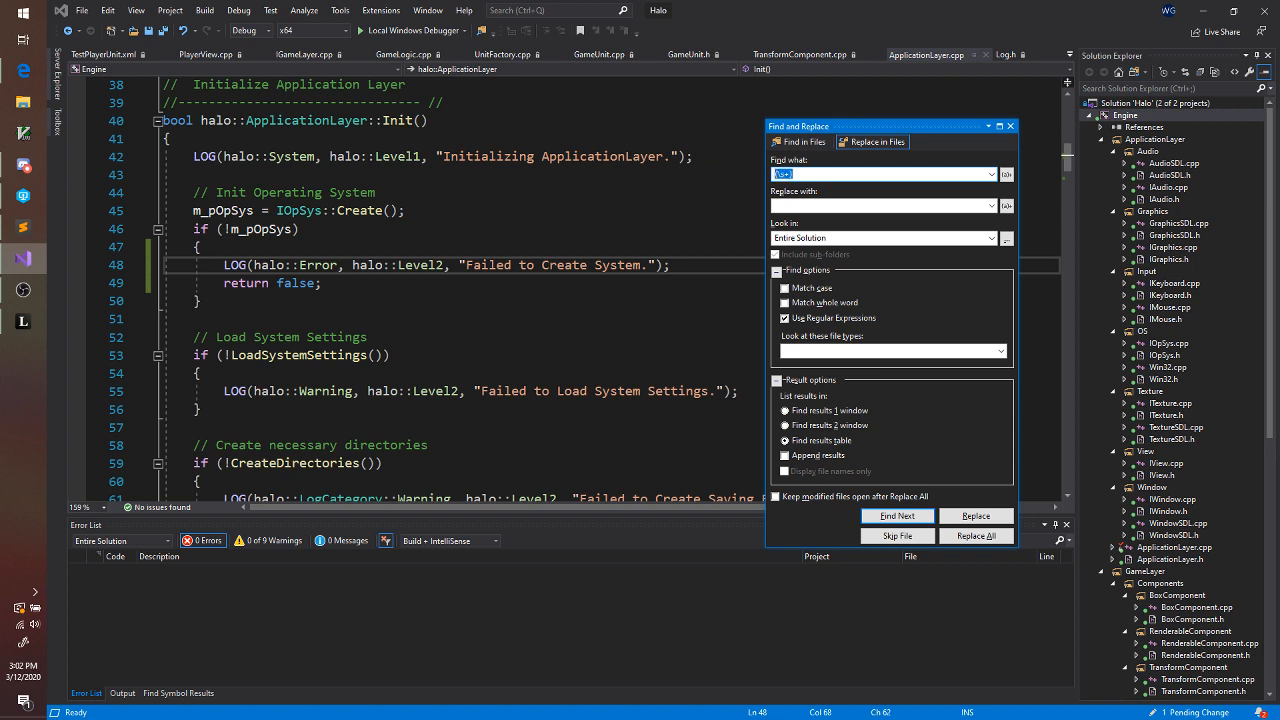
pyautogui.write('(\\s+')
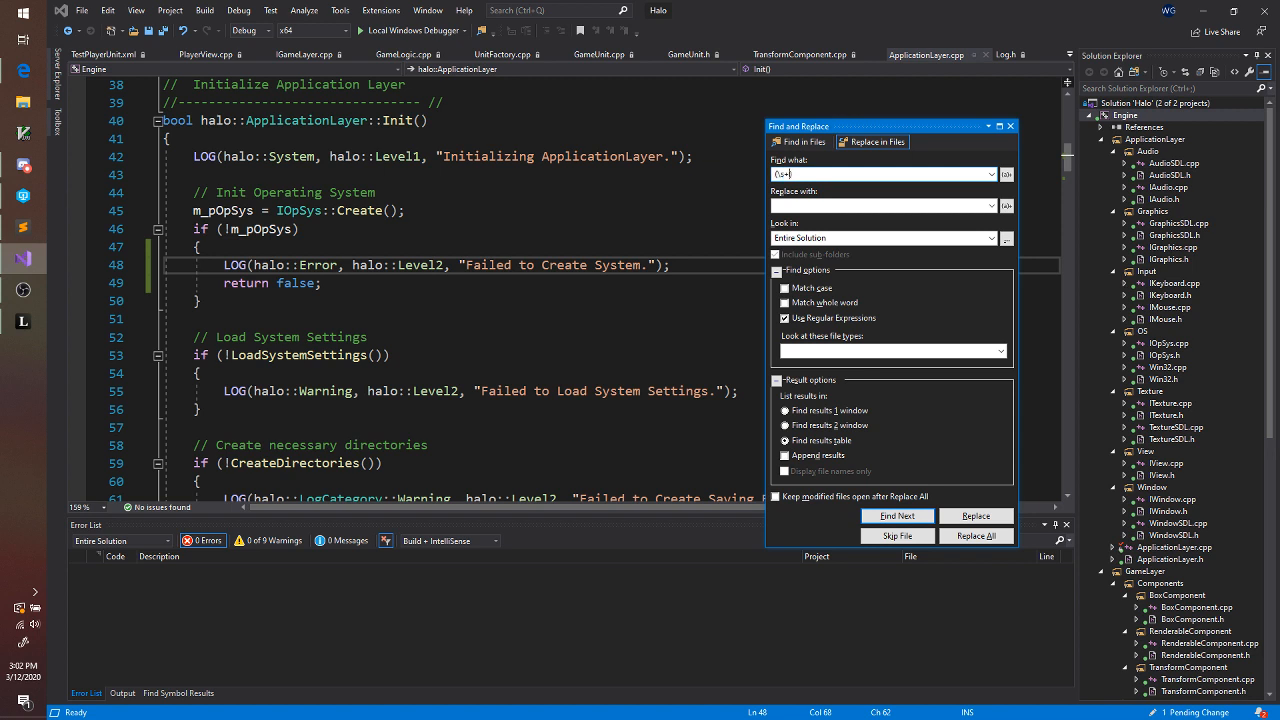
pyautogui.click(882, 173)
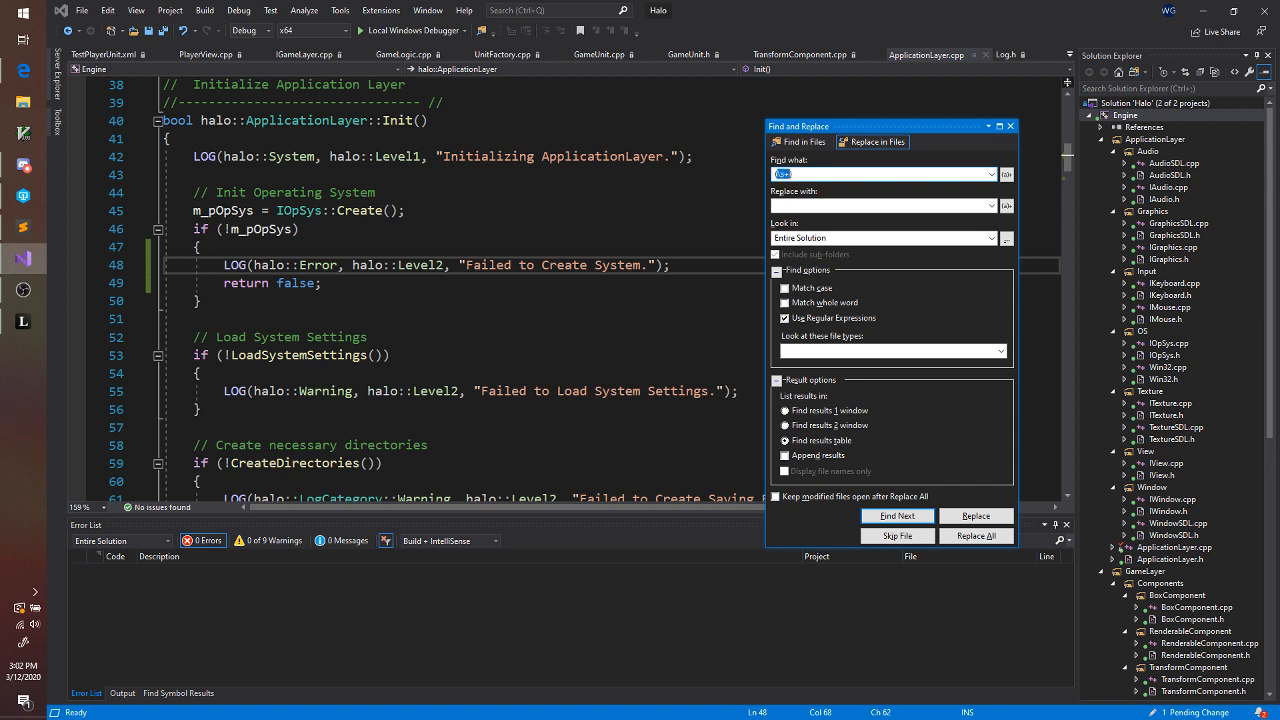
pyautogui.write('(\\s+)')
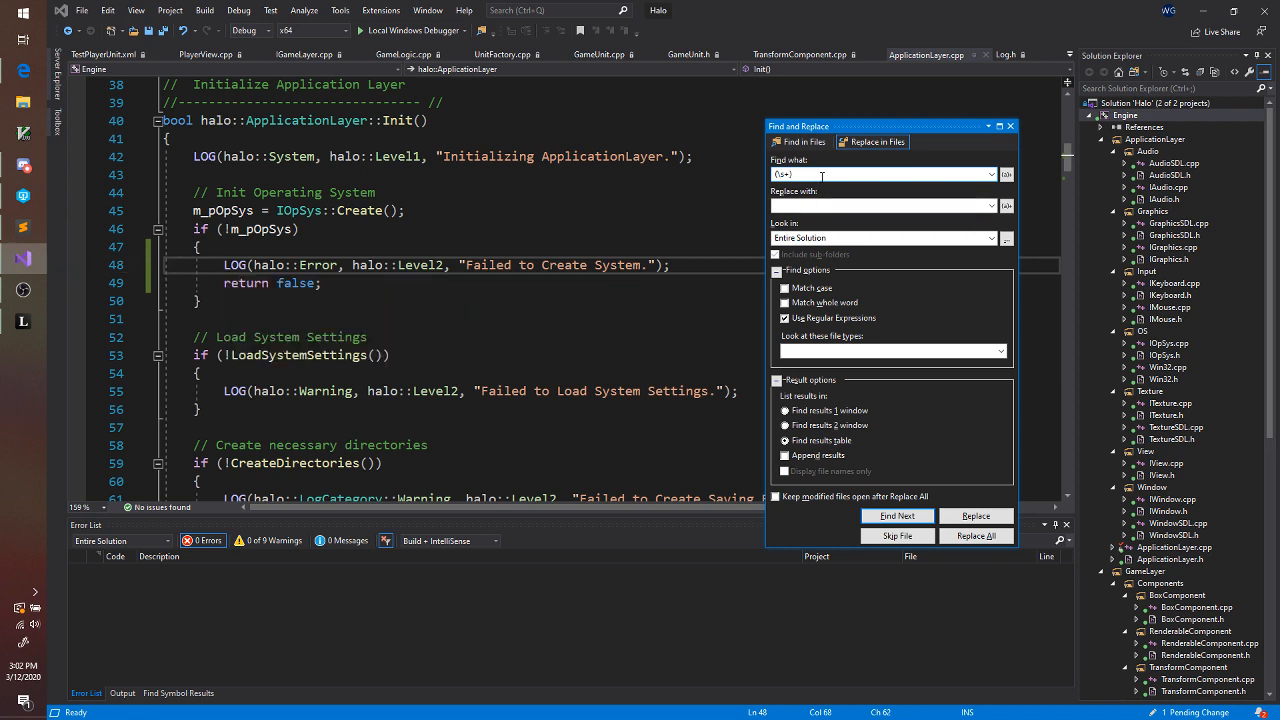
pyautogui.write('LOG\\(')
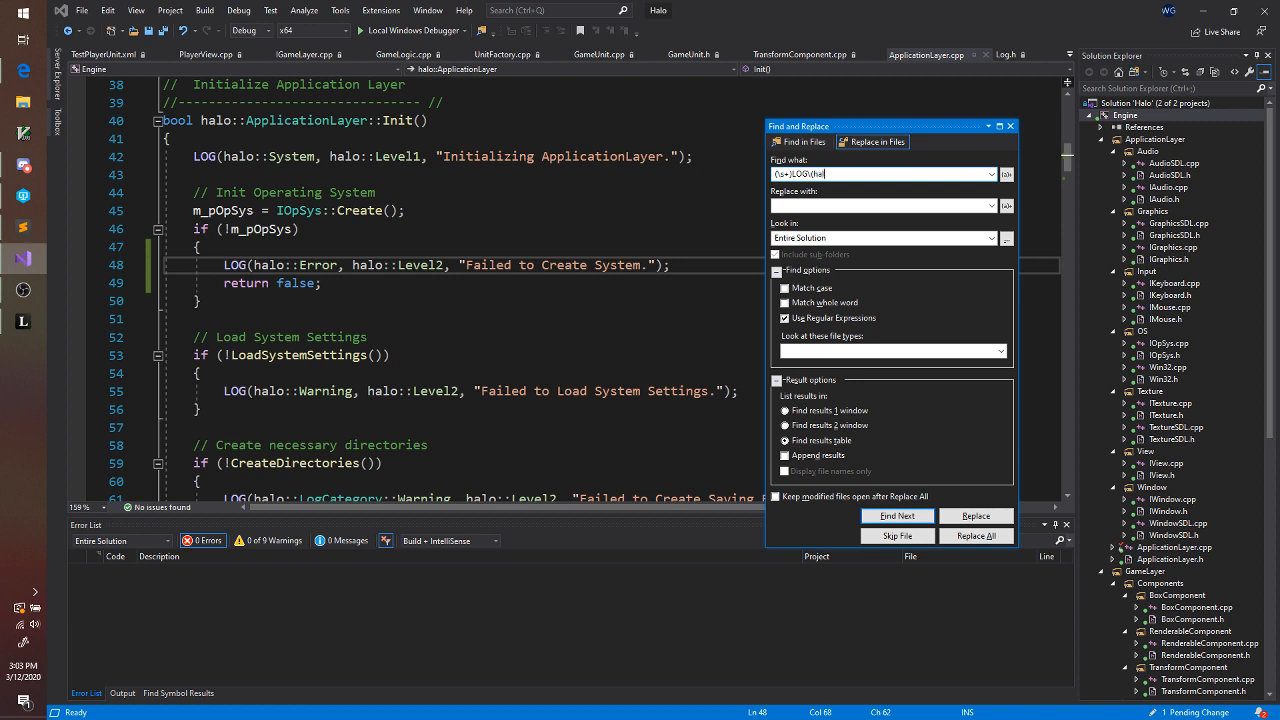
pyautogui.write('halo::Error,')
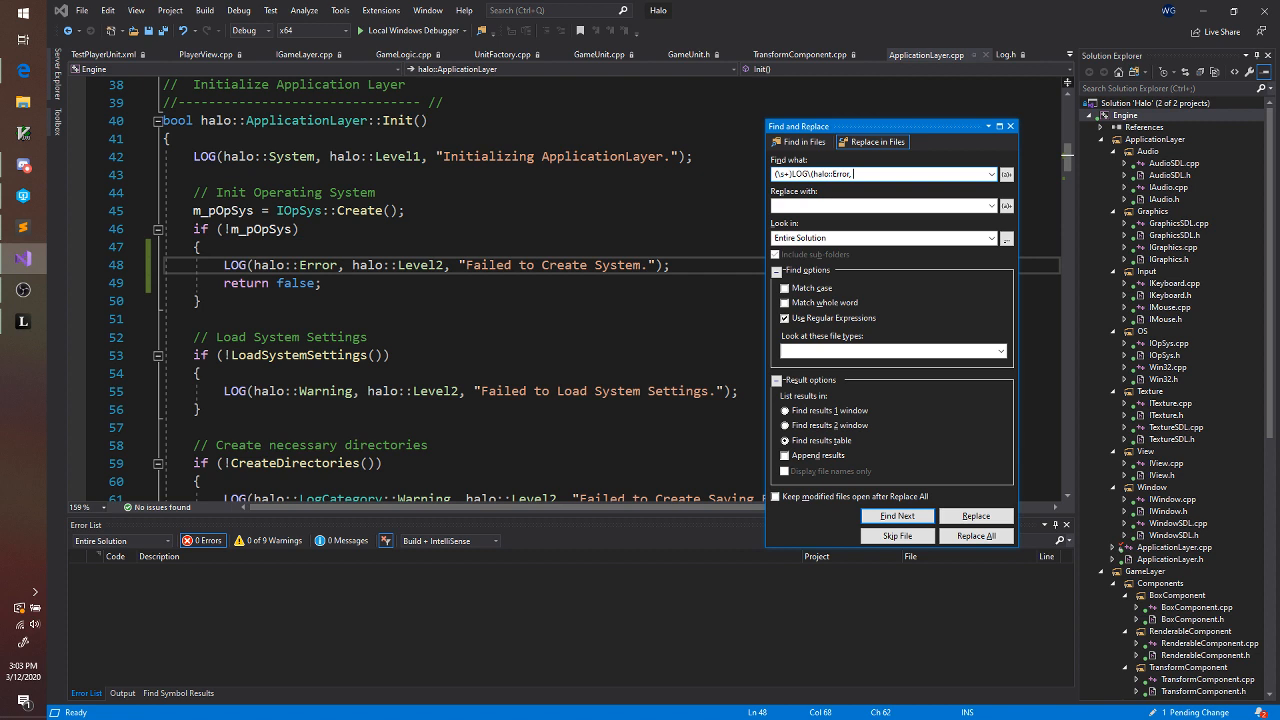
pyautogui.write('halo::Level2,')
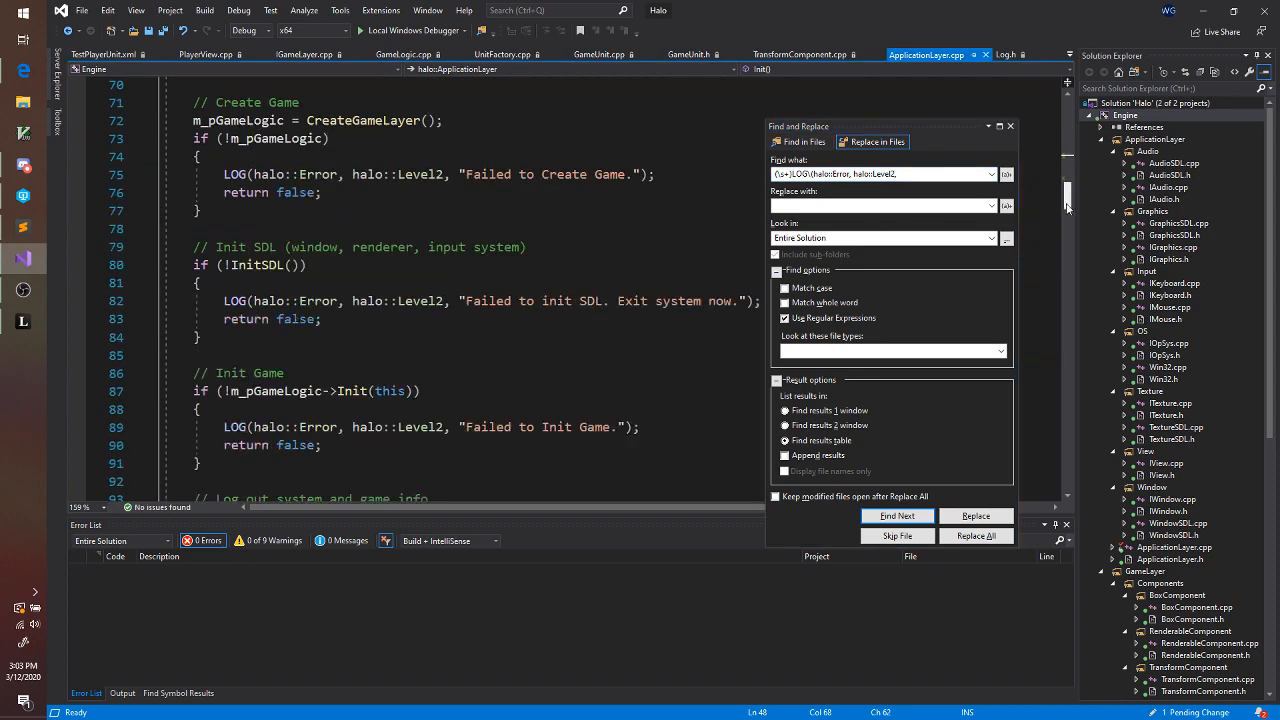
# Move the Find and Replace window aside to keep the code visible while extending the pattern
pyautogui.scroll(-3)
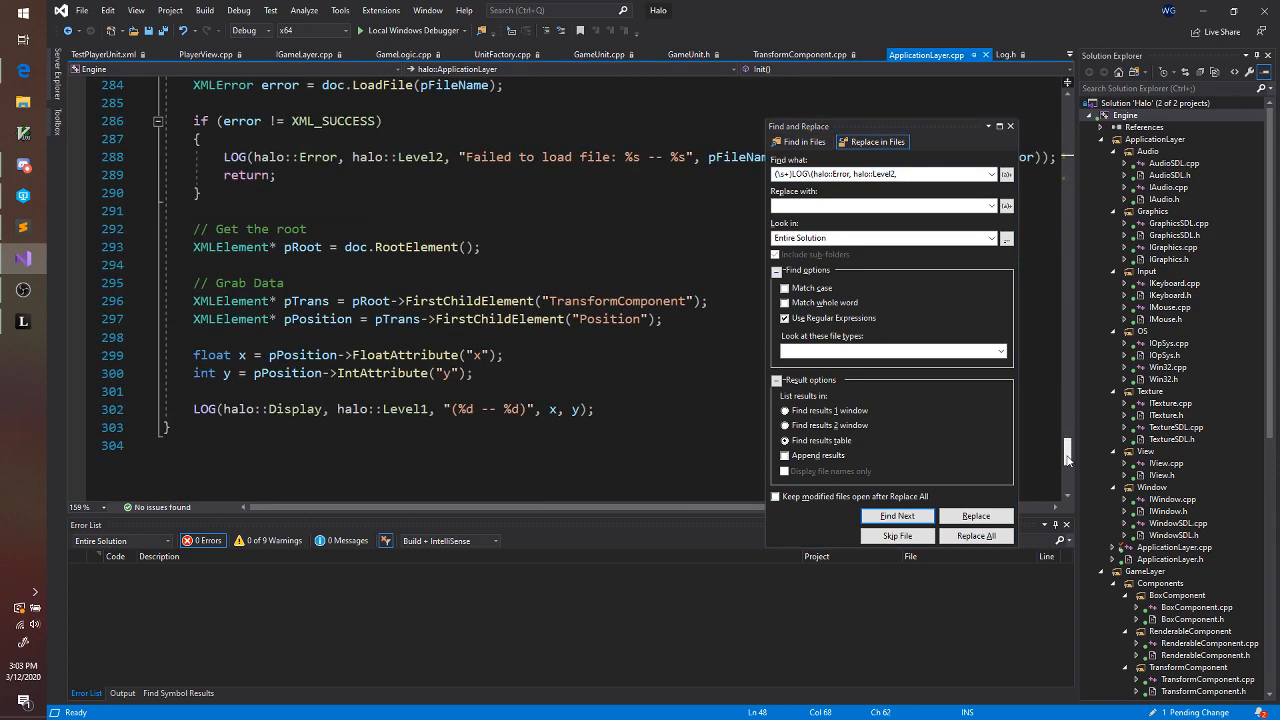
pyautogui.moveTo(880, 126); pyautogui.dragTo(710, 277)
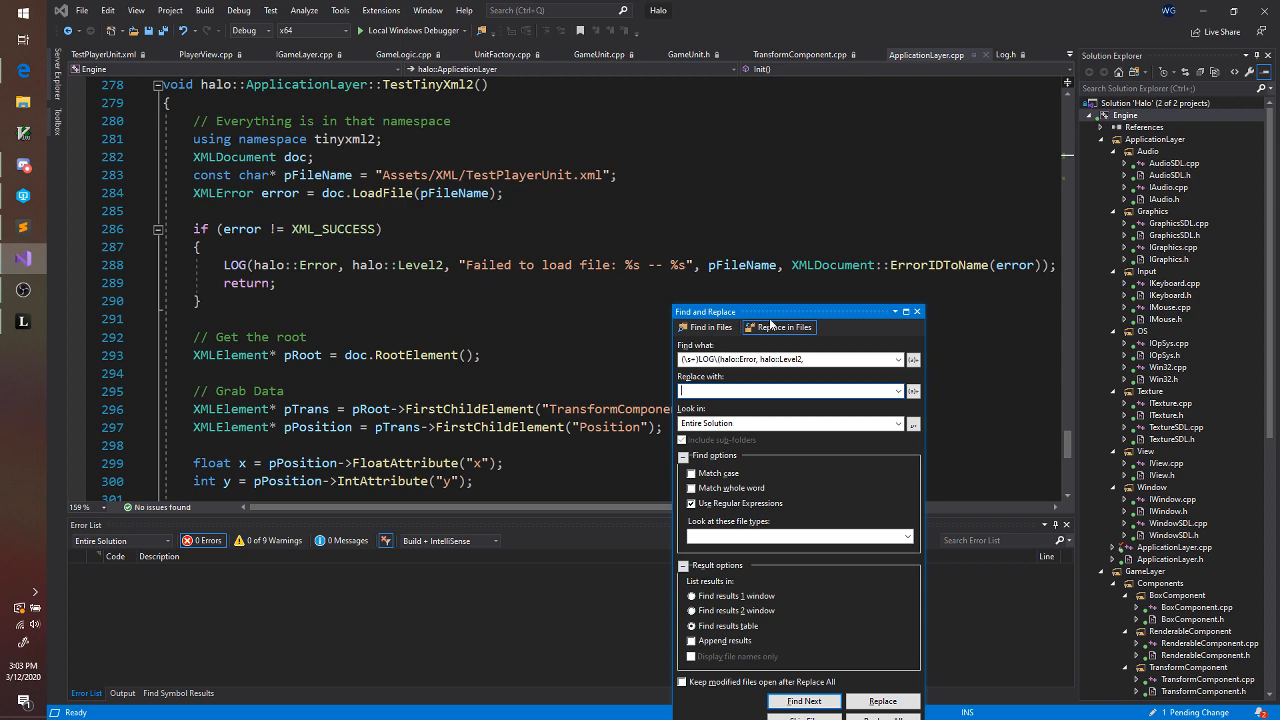
pyautogui.moveTo(790, 311); pyautogui.dragTo(880, 161)
pyautogui.write('([^\\n]+)\\);')
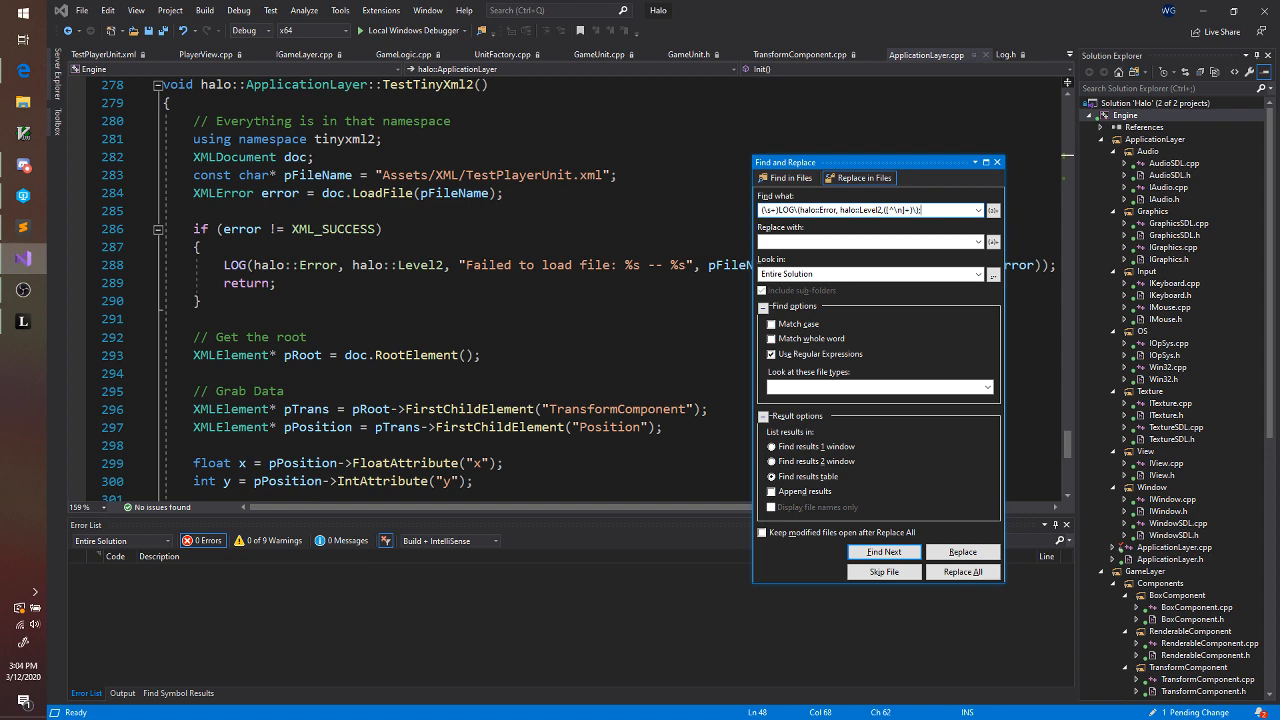
pyautogui.moveTo(903, 165)
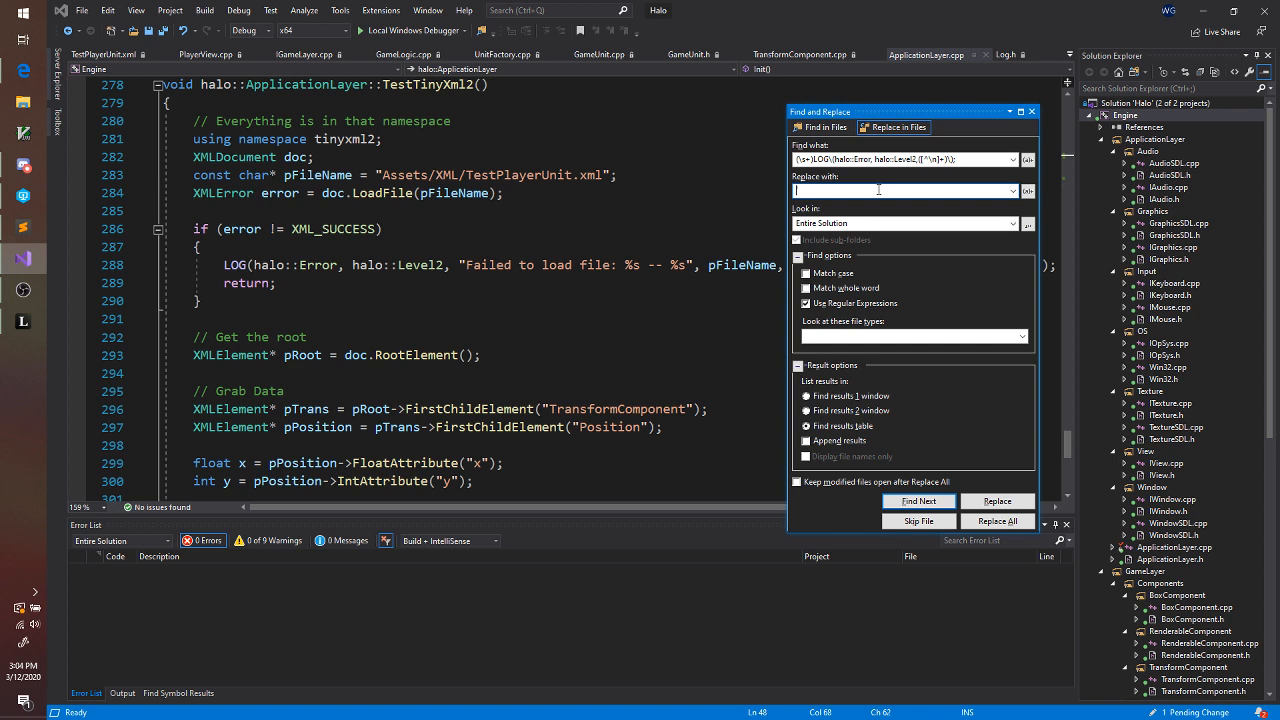
# Enter the replacement $1LOG_ERROR($2); and run Replace All across the solution
pyautogui.write('$1')
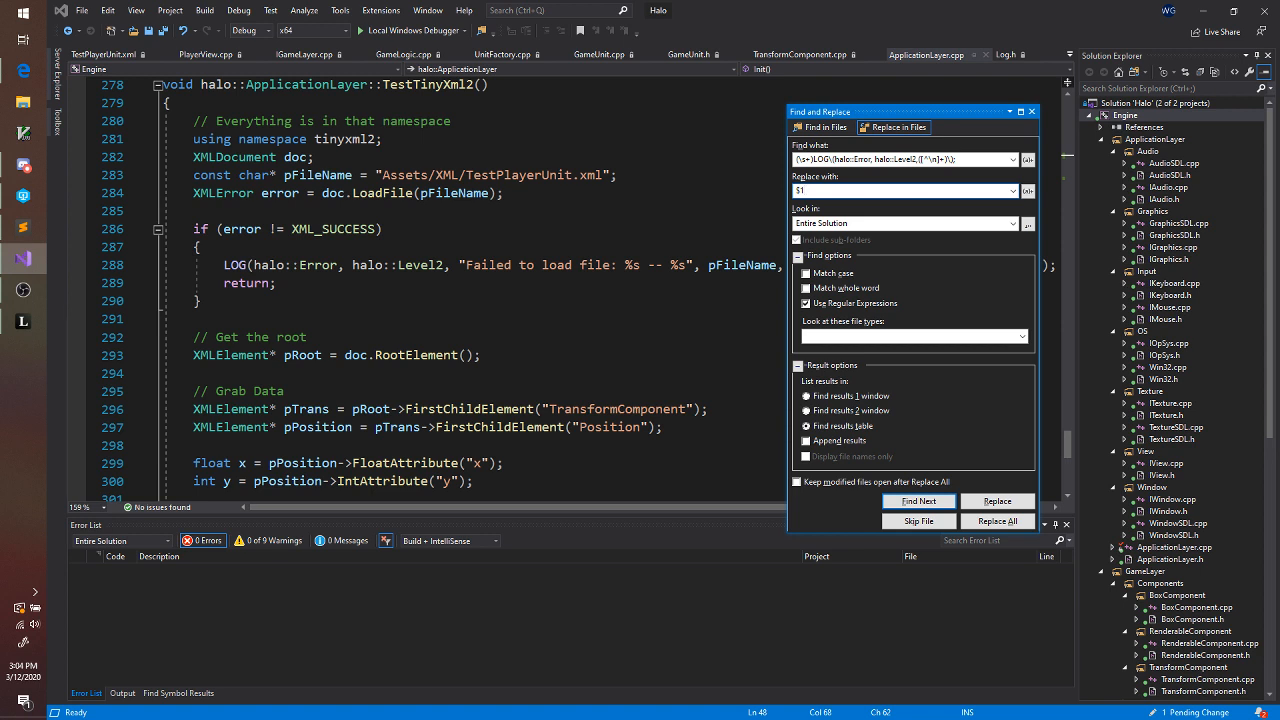
pyautogui.write('LOG_ERROR($2);')
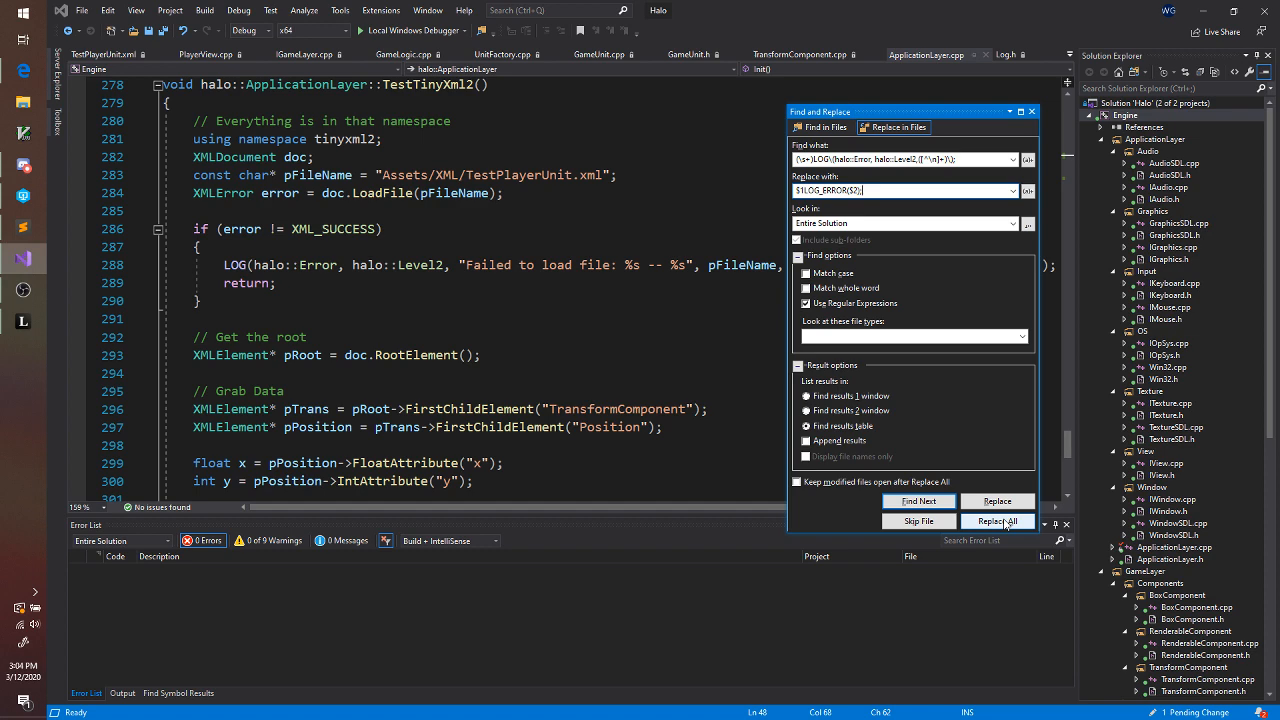
pyautogui.click(997, 521)
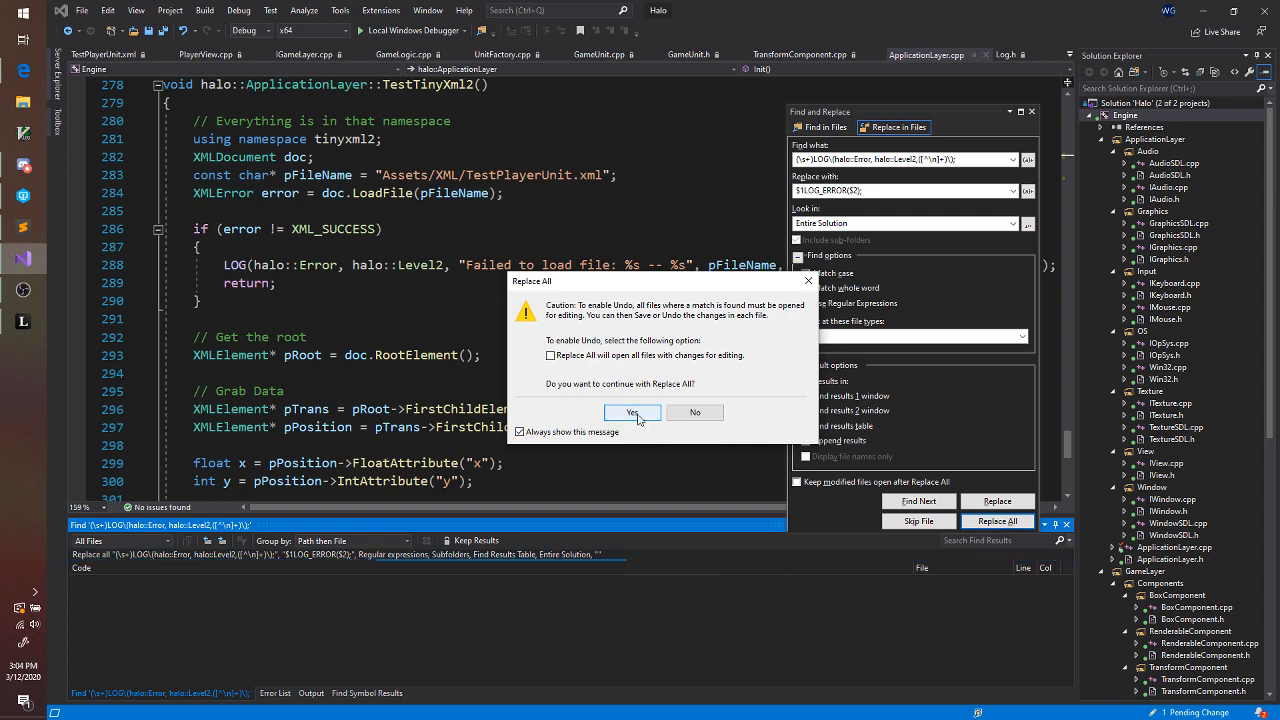
# Confirm Replace All and dismiss the one-occurrence-replaced report
pyautogui.click(631, 412)
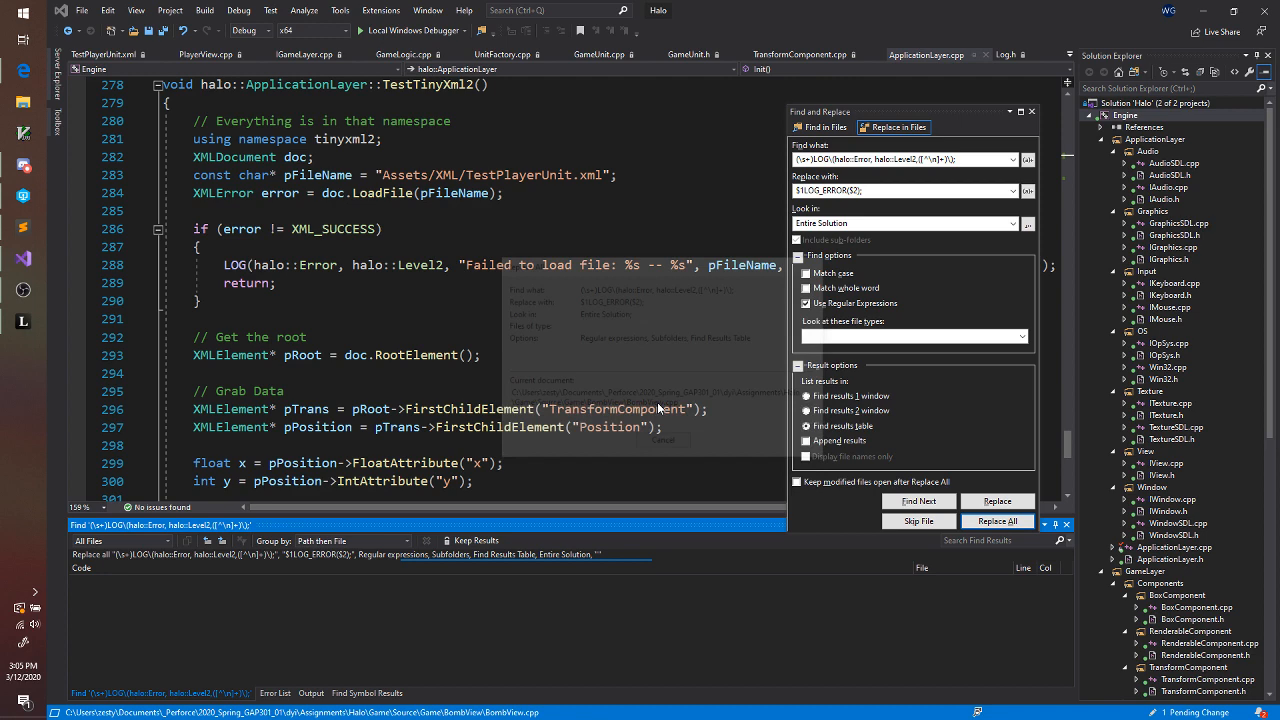
pyautogui.click(997, 521)
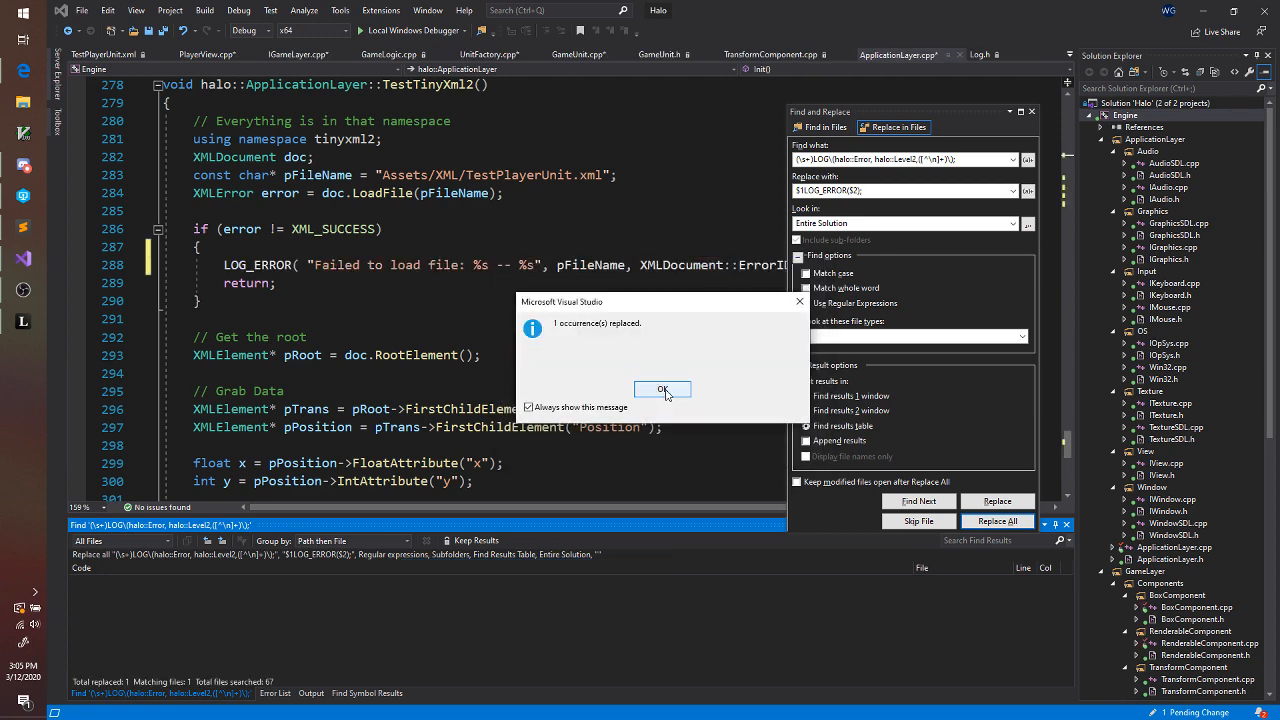
pyautogui.click(663, 389)
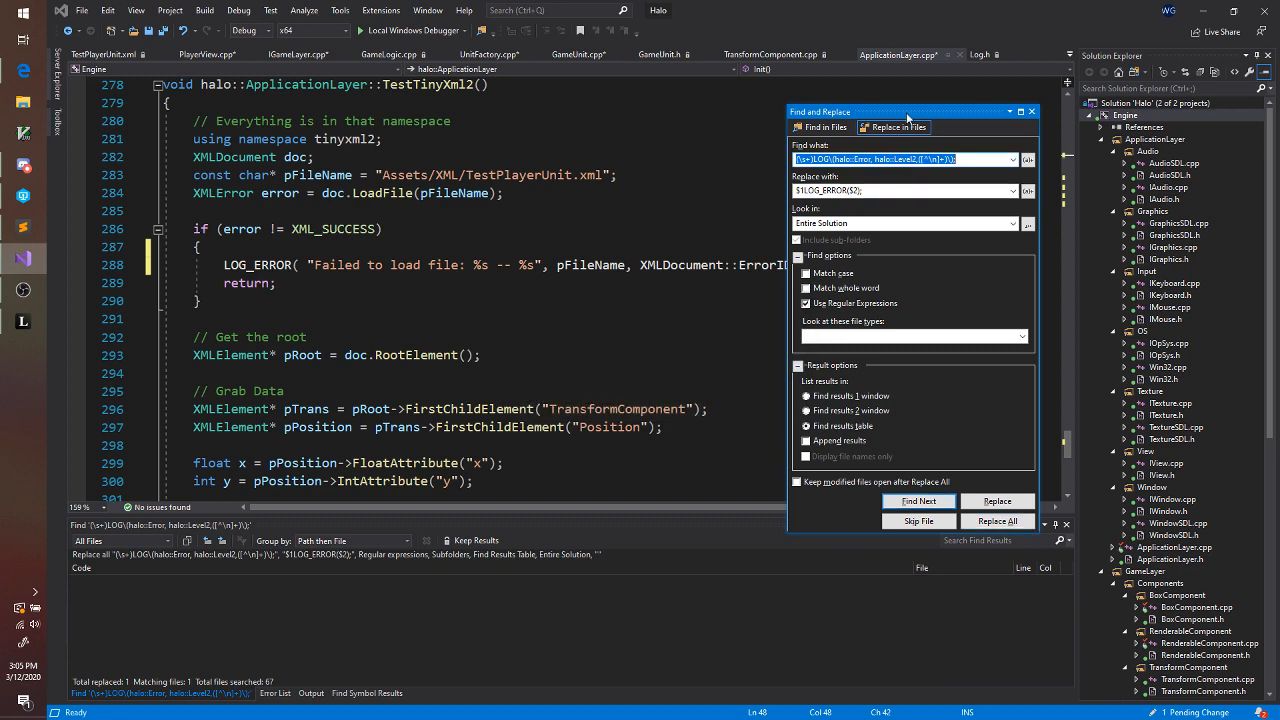
# Move the replace window aside and edit the pattern to allow a space after Level2,
pyautogui.moveTo(905, 111); pyautogui.dragTo(880, 277)
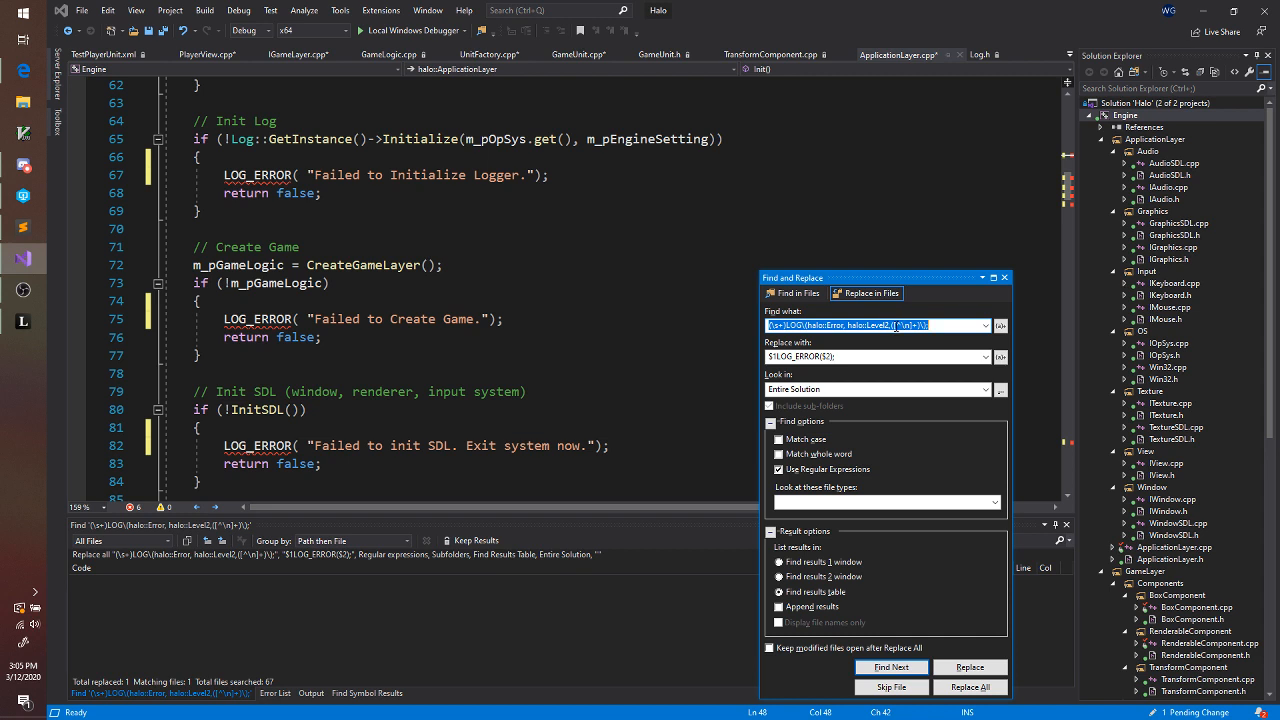
pyautogui.click(877, 356)
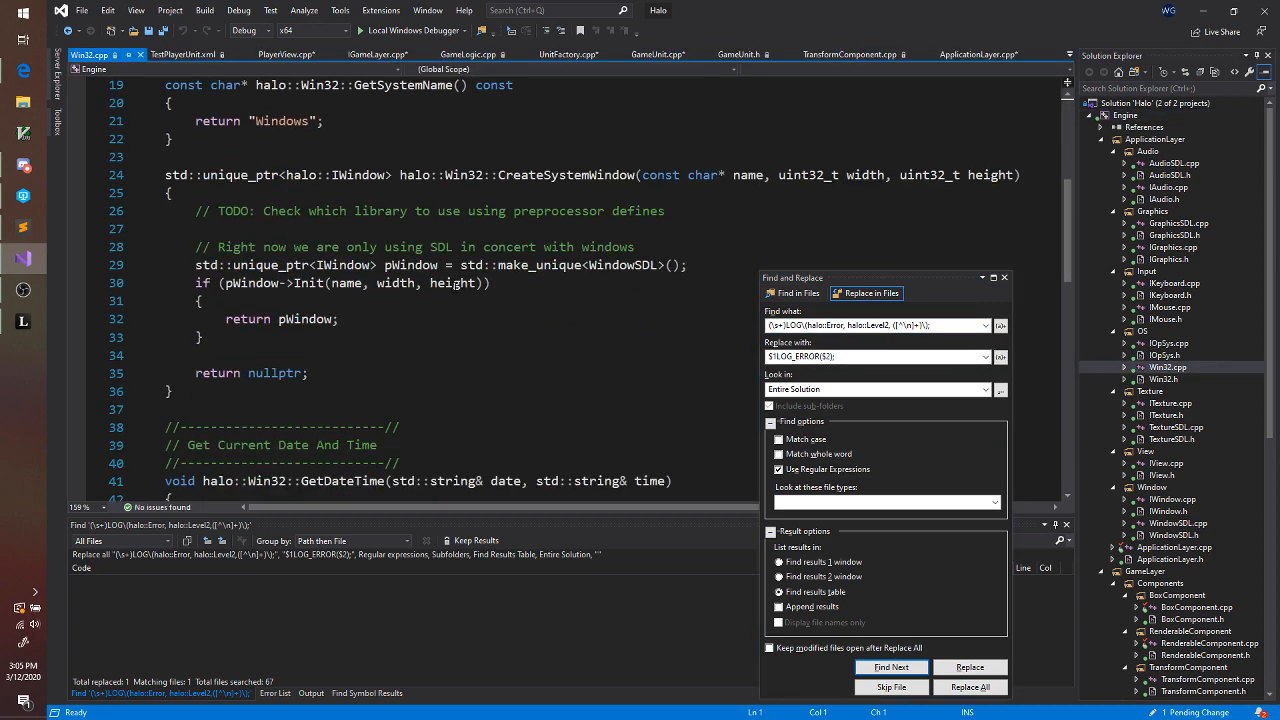
# Scroll through the LOG_ERROR Find Results, 21 lines across 9 files
pyautogui.scroll(-3)
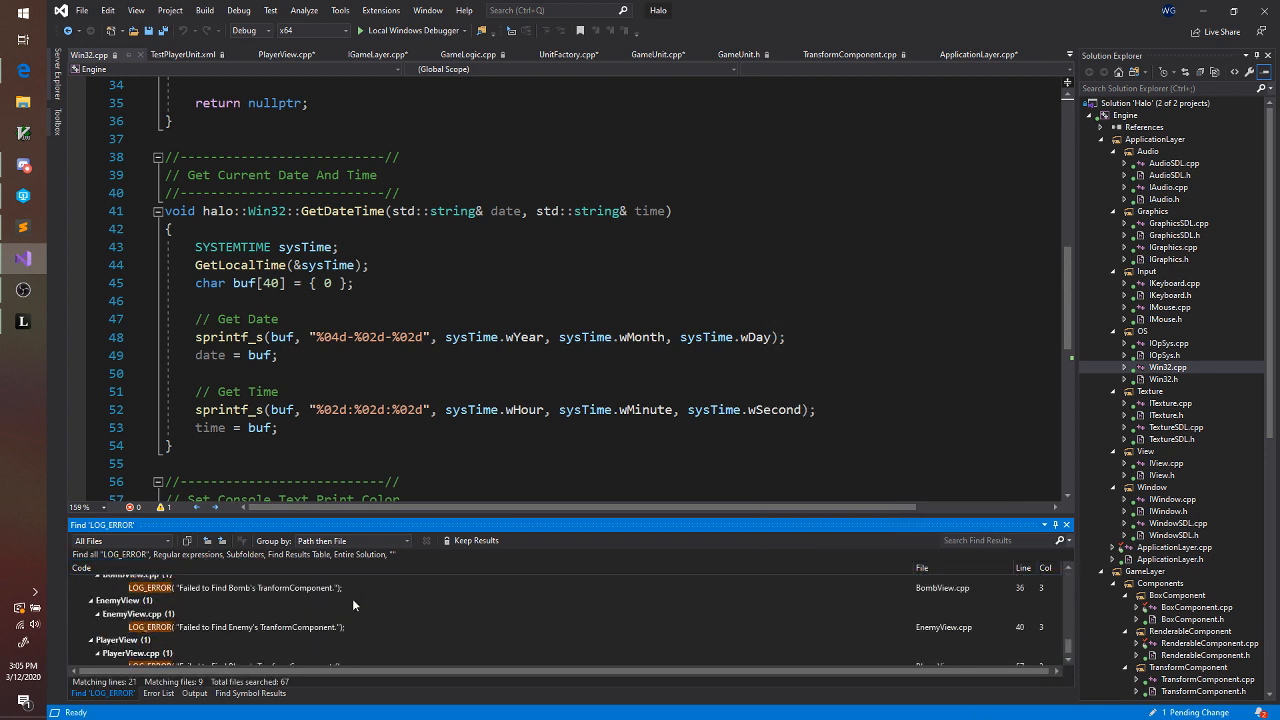
pyautogui.scroll(-3)
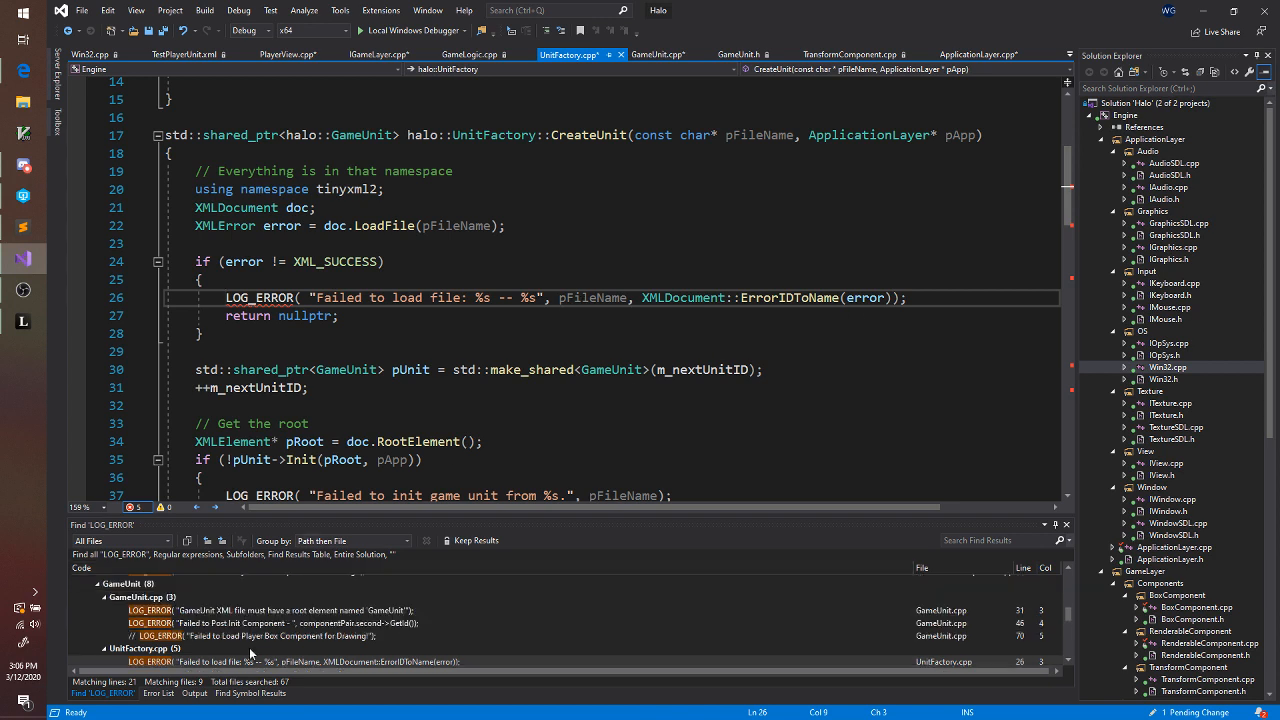
pyautogui.moveTo(277, 640)
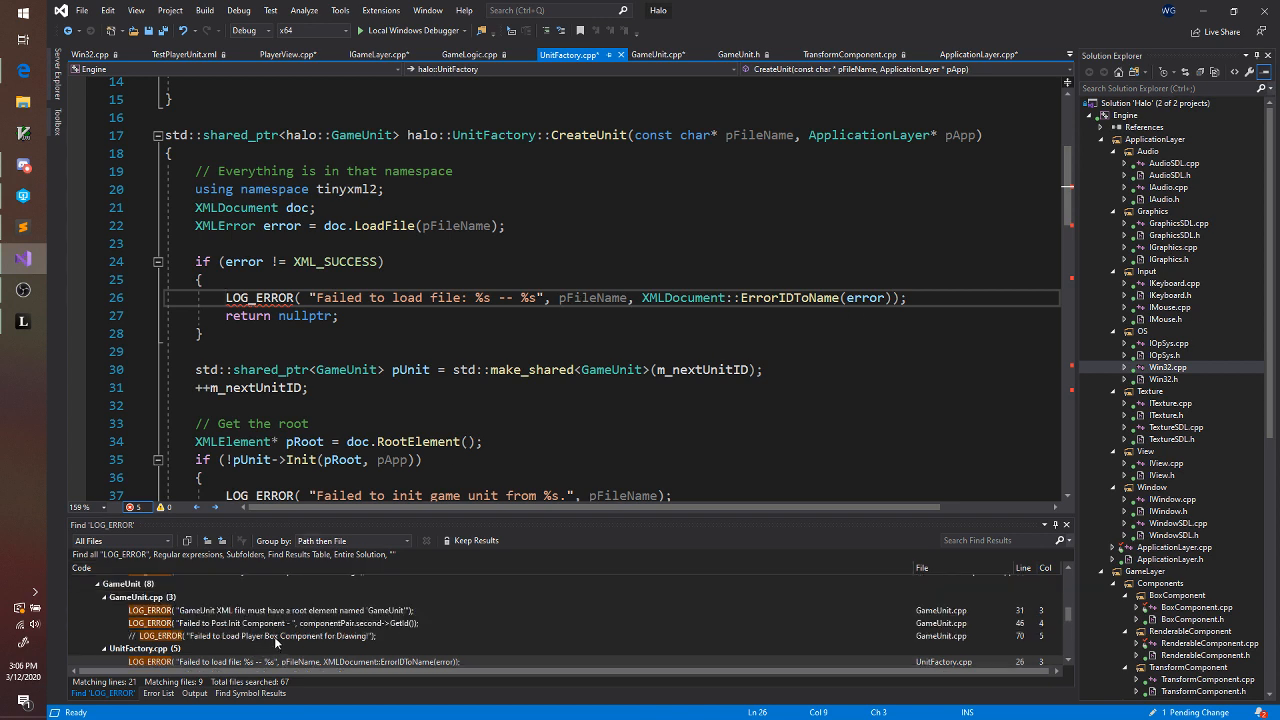